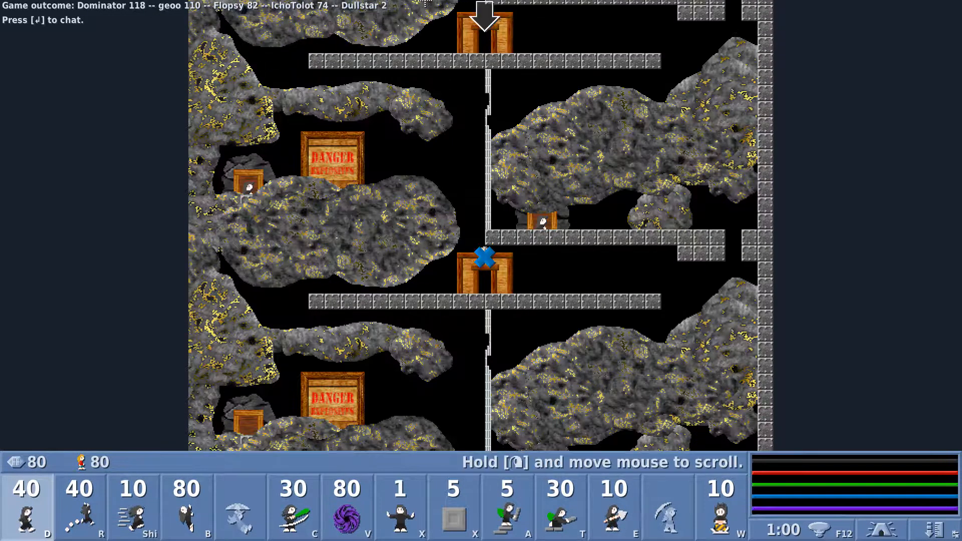
Step: Give the first released lix a platformer/builder skill from the skill bar
{"action": "left_click", "coordinate": [186, 503]}
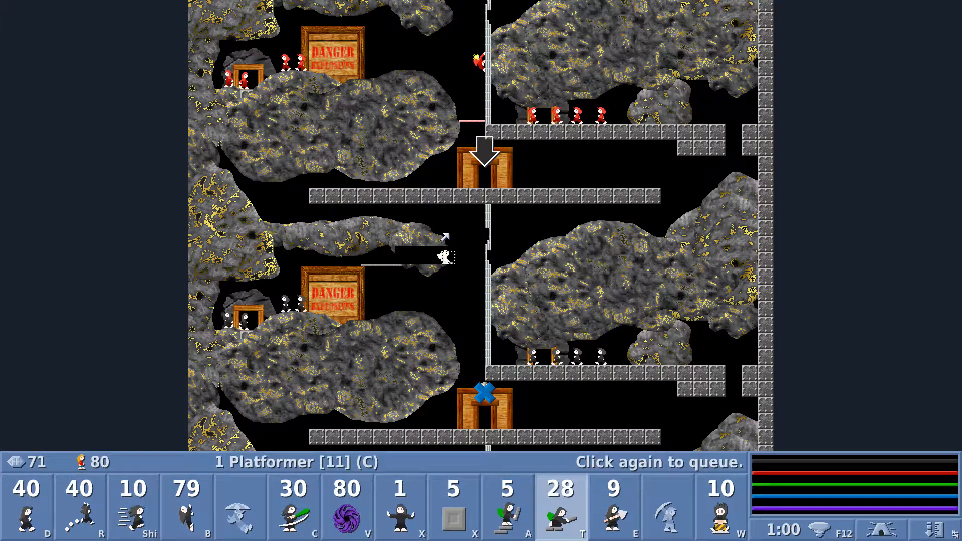
Step: Assign climbers on the left wall and a builder bridging the central gap
{"action": "left_click", "coordinate": [508, 506]}
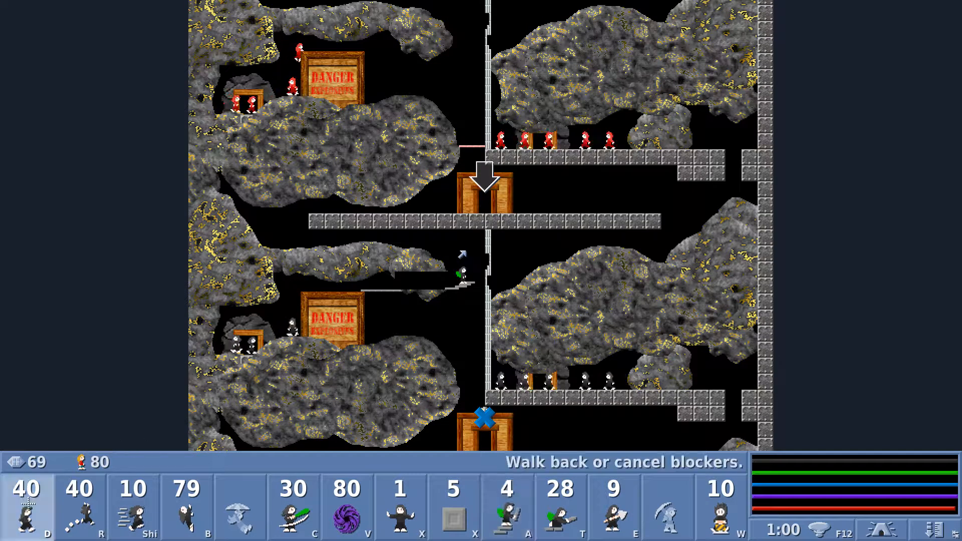
{"action": "left_click", "coordinate": [468, 269]}
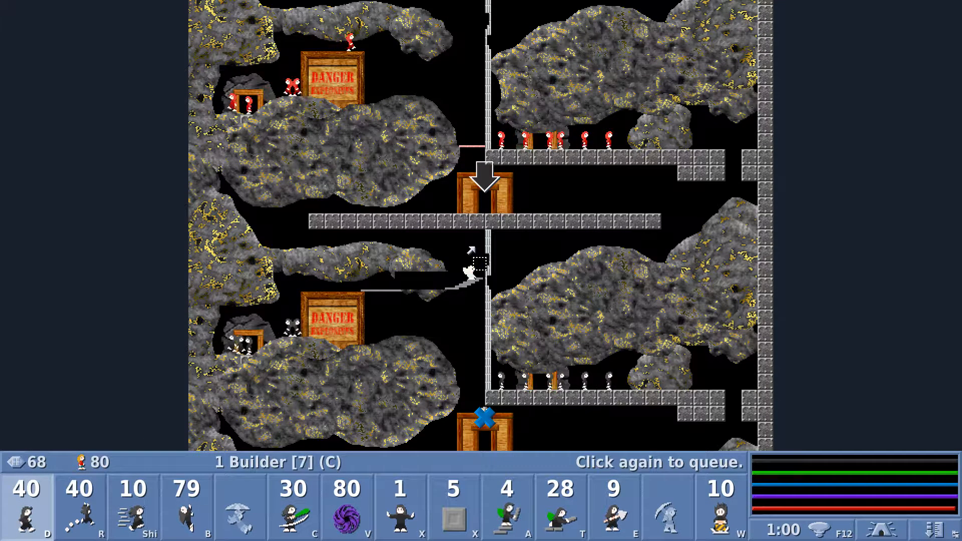
{"action": "left_click", "coordinate": [561, 507]}
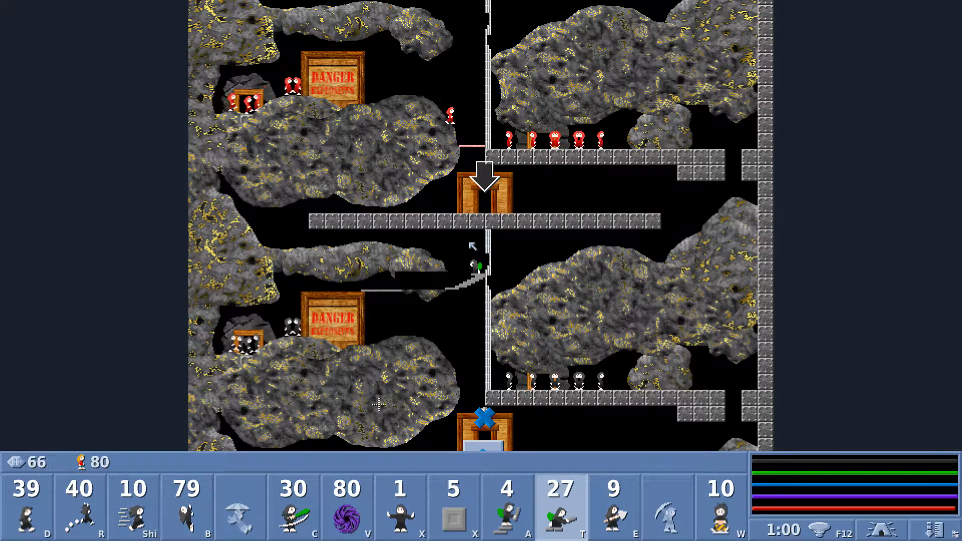
{"action": "left_click", "coordinate": [188, 507]}
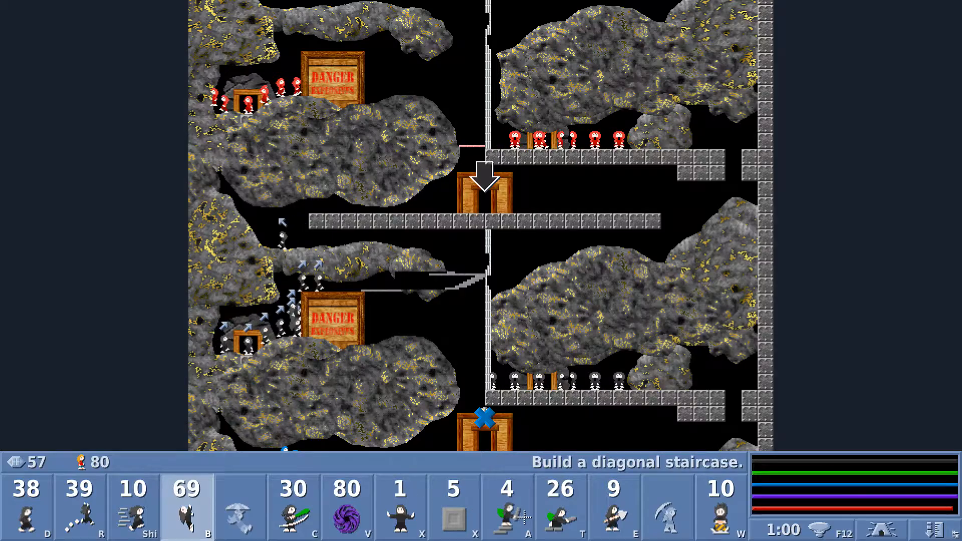
Step: Send two more lix climbing the left wall toward the exit
{"action": "left_click", "coordinate": [559, 505]}
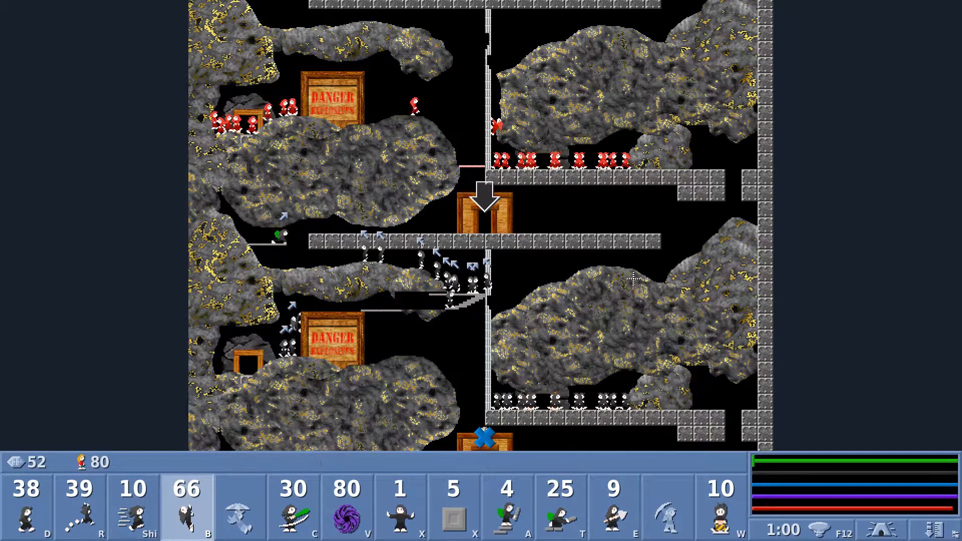
{"action": "left_click", "coordinate": [132, 506]}
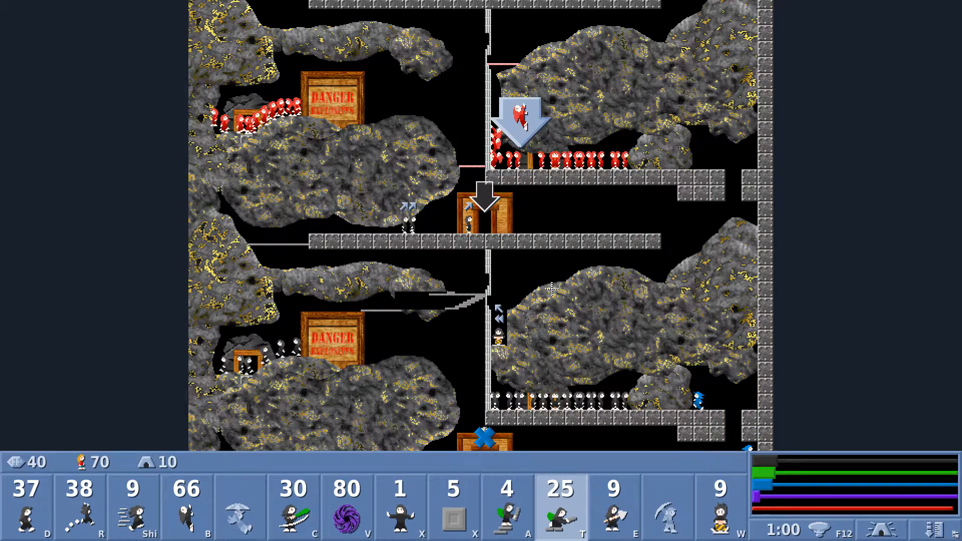
Step: Make more lix climb the left wall and turn one into a cube
{"action": "left_click", "coordinate": [400, 506]}
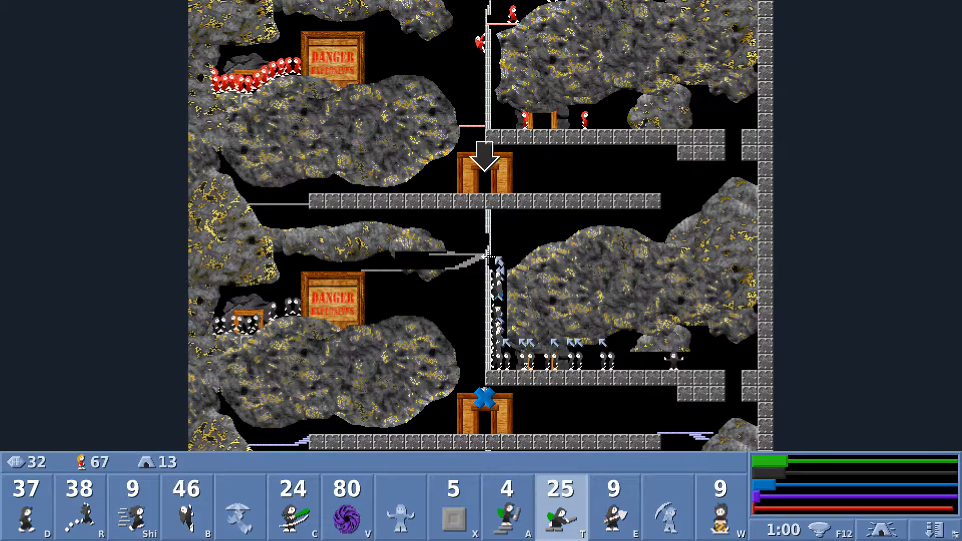
{"action": "left_click", "coordinate": [491, 277]}
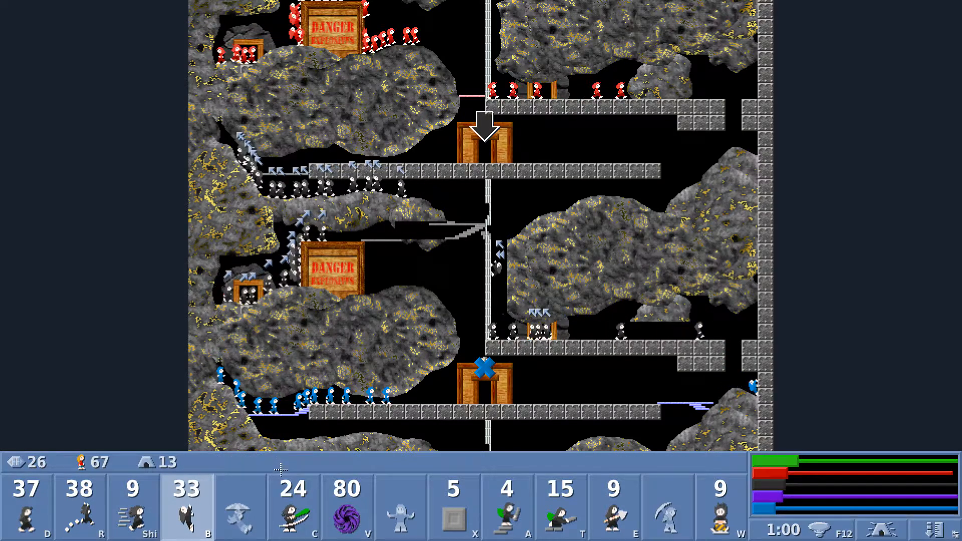
{"action": "left_click", "coordinate": [452, 506]}
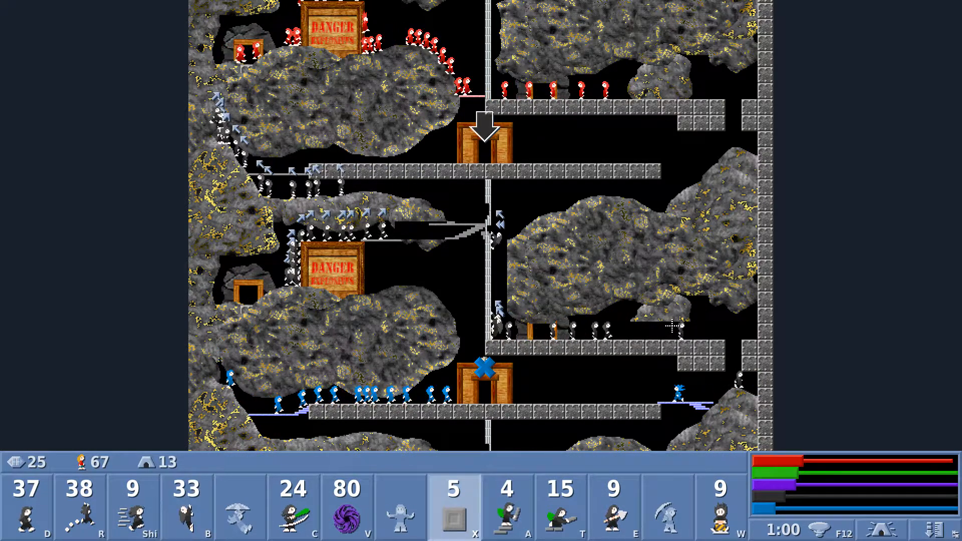
{"action": "left_click", "coordinate": [718, 503]}
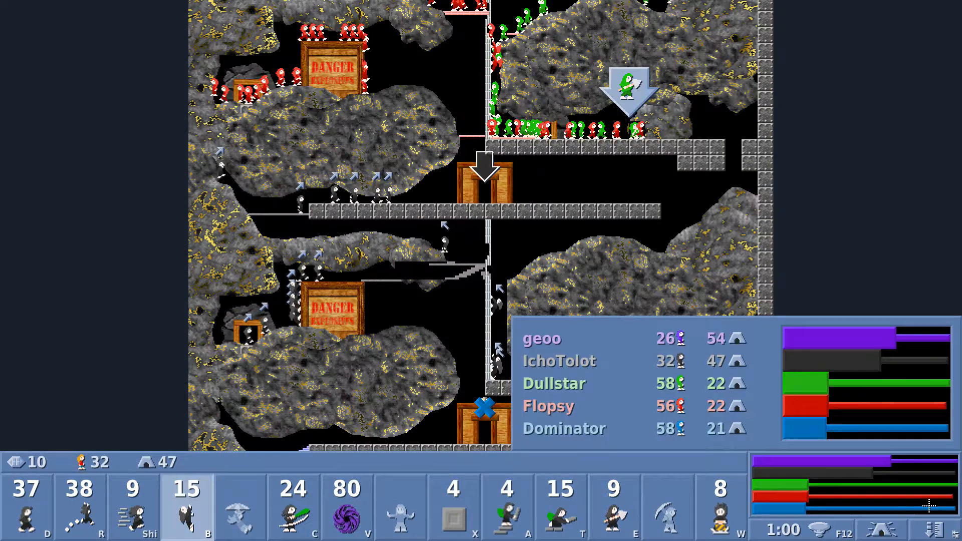
Step: Scroll the view while the climbers keep reaching the exit
{"action": "scroll", "scroll_direction": "down", "scroll_amount": 3}
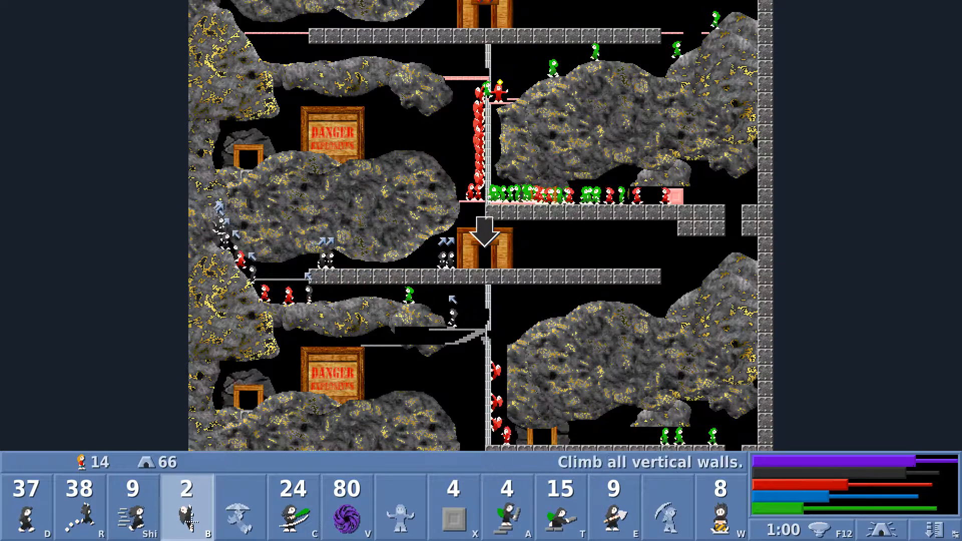
Step: Switch to the walker skill to guide the last lix home
{"action": "left_click", "coordinate": [132, 506]}
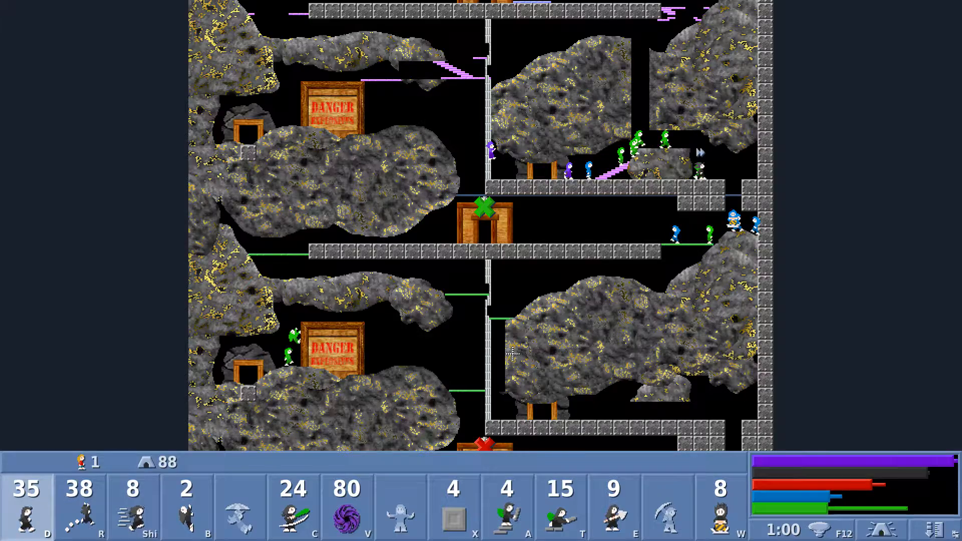
Step: Give the final lix batter and walker skills and let the round end at 89 saved
{"action": "left_click", "coordinate": [720, 507]}
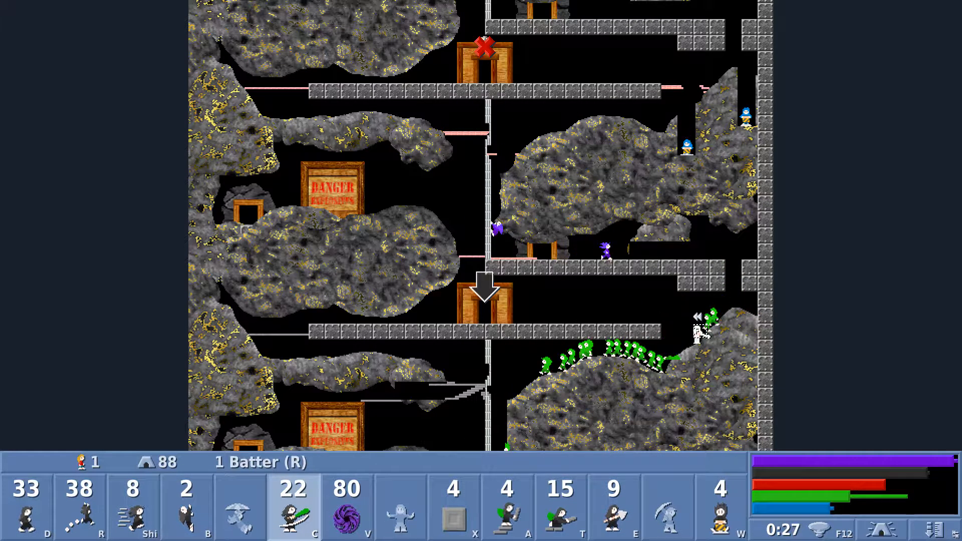
{"action": "left_click", "coordinate": [79, 506]}
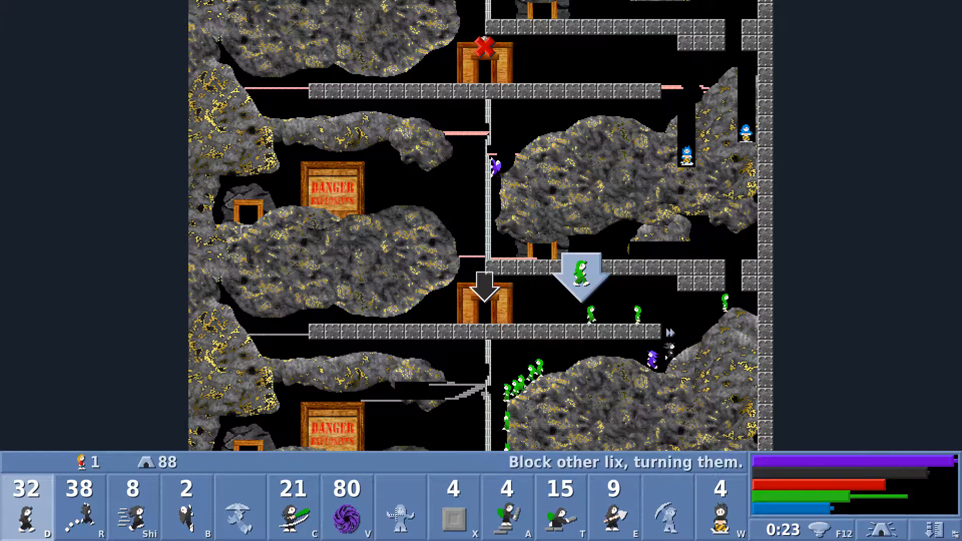
{"action": "left_click", "coordinate": [78, 503]}
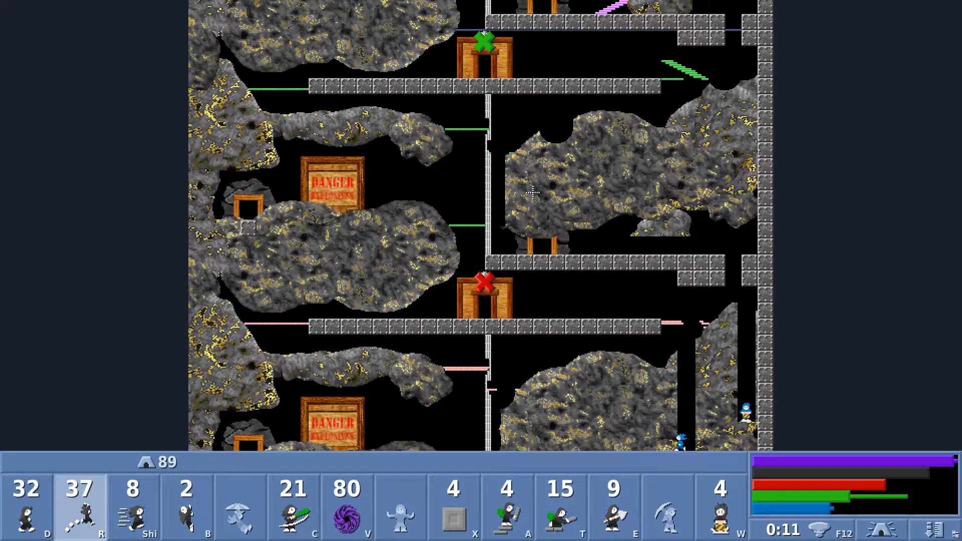
{"action": "scroll", "scroll_direction": "down", "scroll_amount": 3}
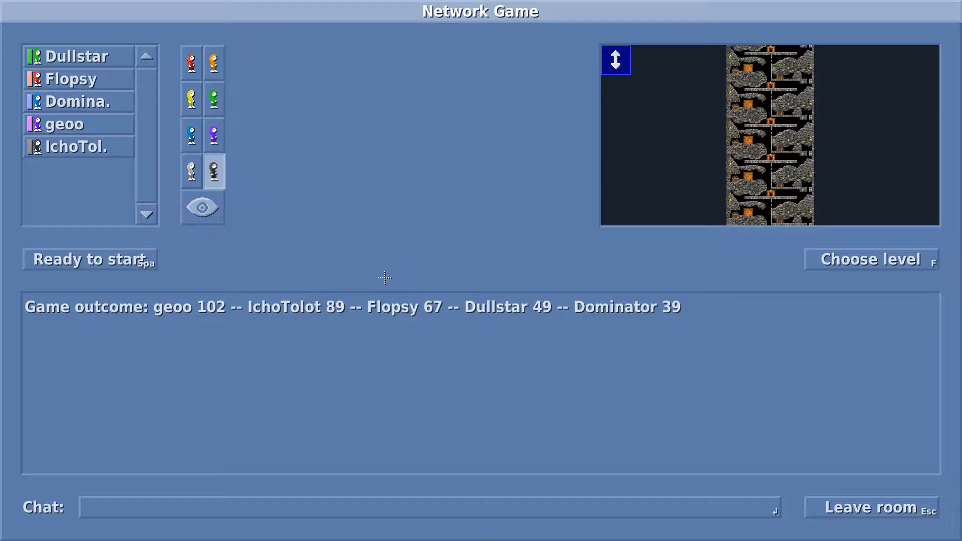
Step: Mark ready in the lobby so the Run The Gauntlet 5P round launches
{"action": "left_click", "coordinate": [89, 258]}
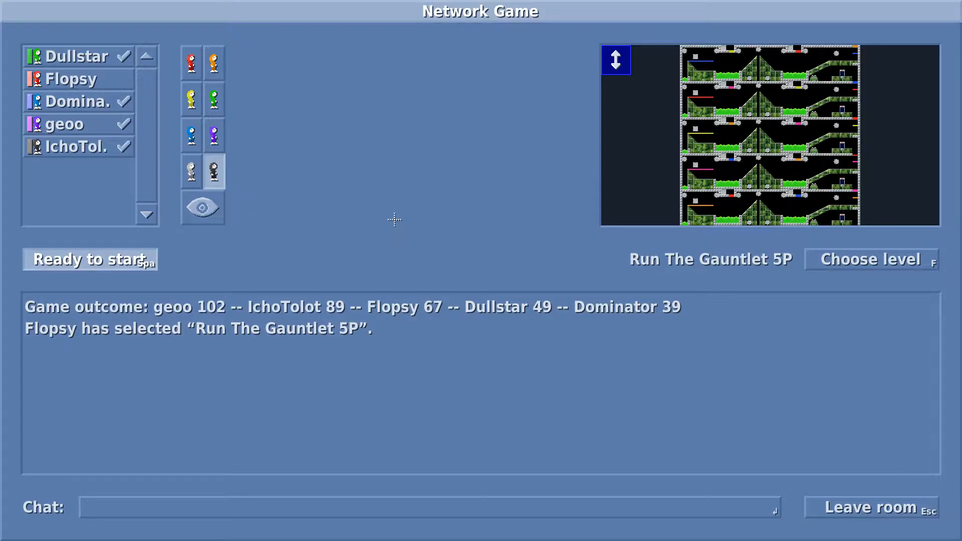
{"action": "left_click", "coordinate": [89, 258]}
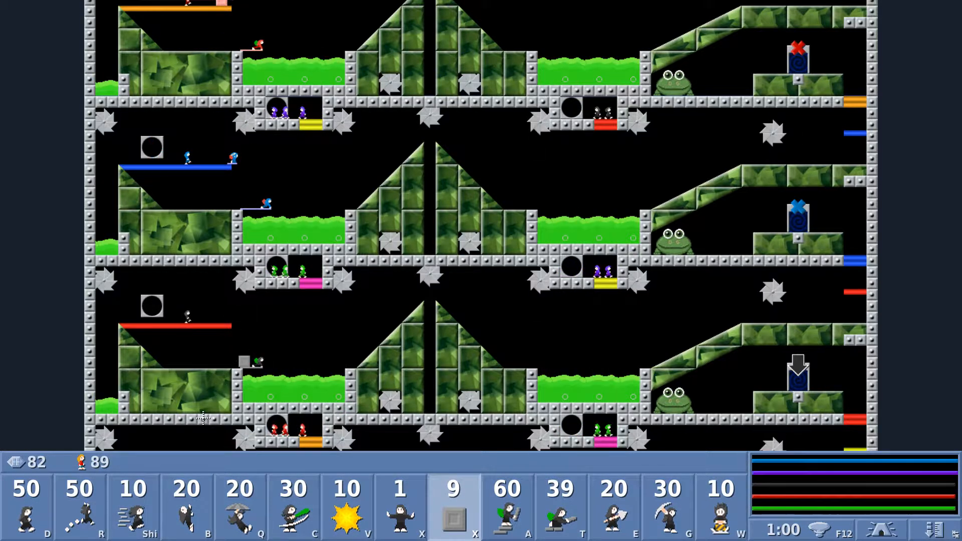
Step: Mine a diagonal tunnel and build platforms over the middle acid pools
{"action": "left_click", "coordinate": [666, 506]}
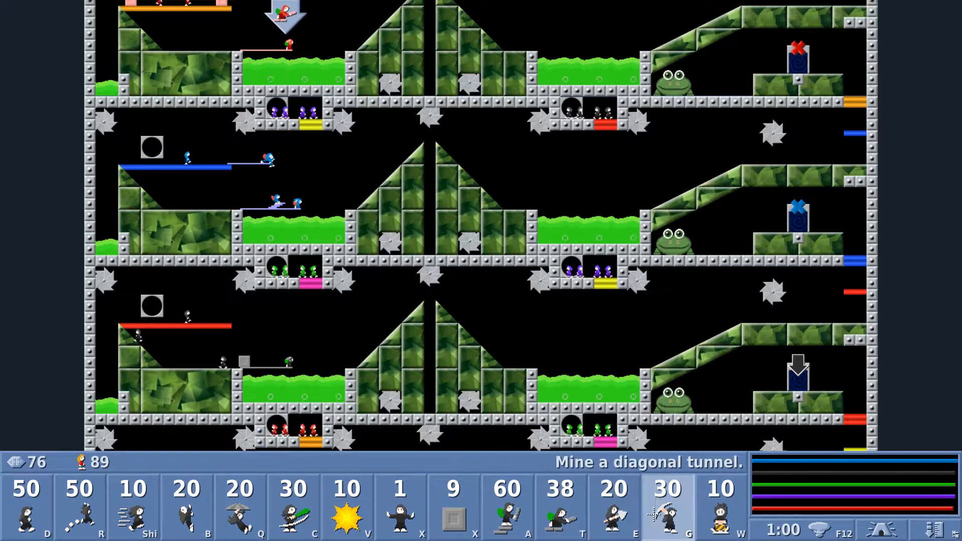
{"action": "left_click", "coordinate": [668, 504]}
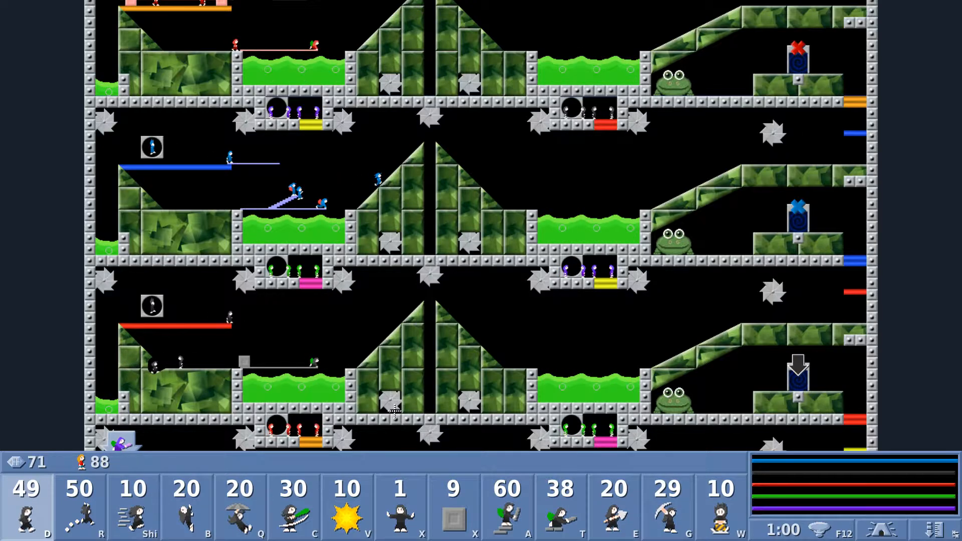
{"action": "left_click", "coordinate": [559, 504]}
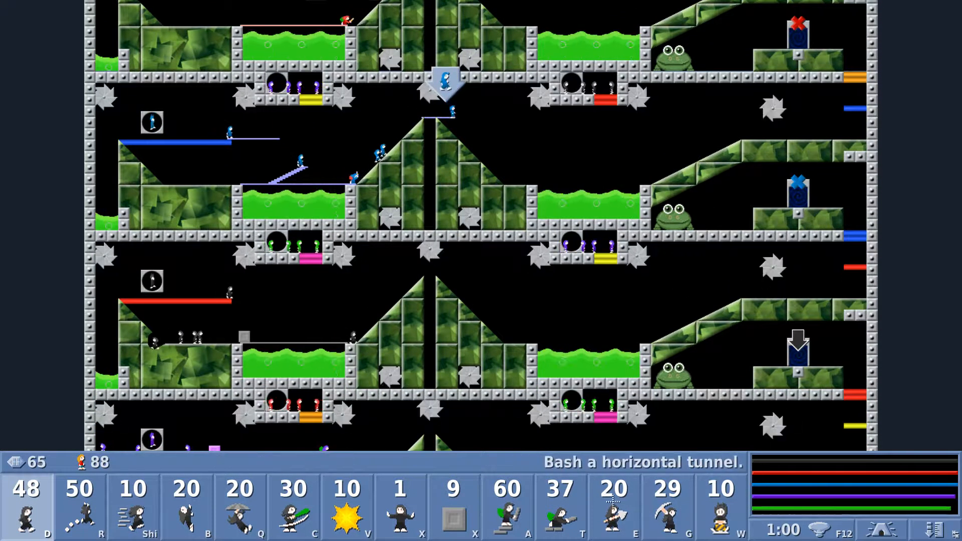
{"action": "left_click", "coordinate": [559, 506]}
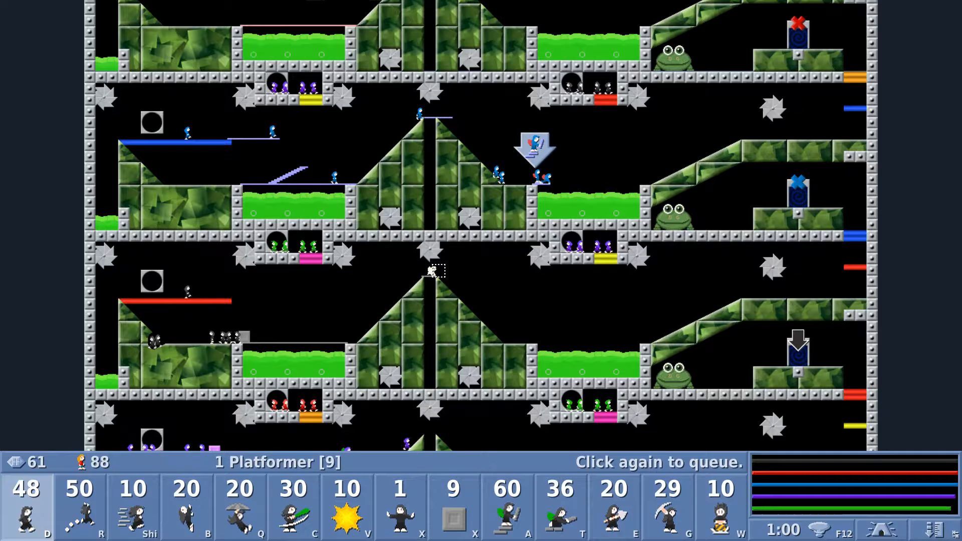
{"action": "left_click", "coordinate": [560, 503]}
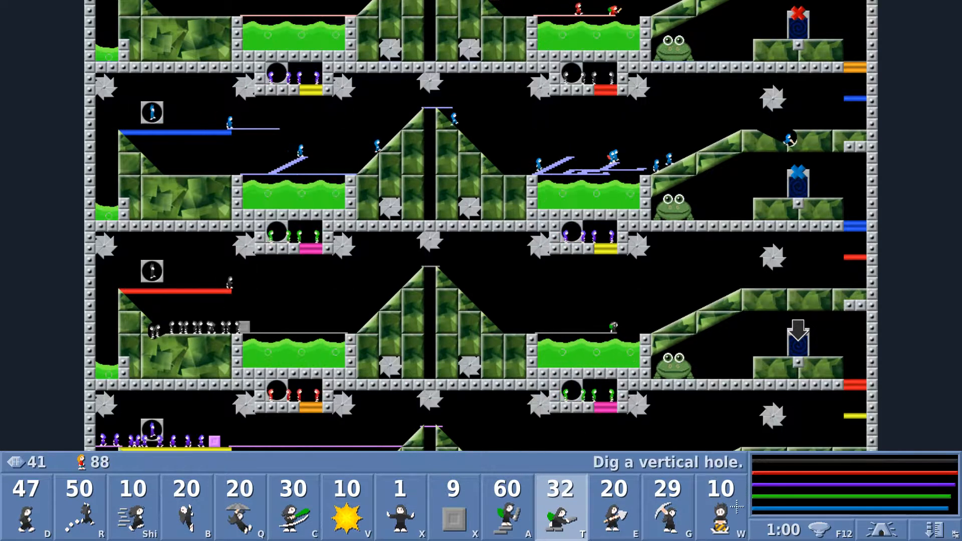
Step: Make lix jump and mine through the slope toward the blue exit
{"action": "left_click", "coordinate": [720, 509]}
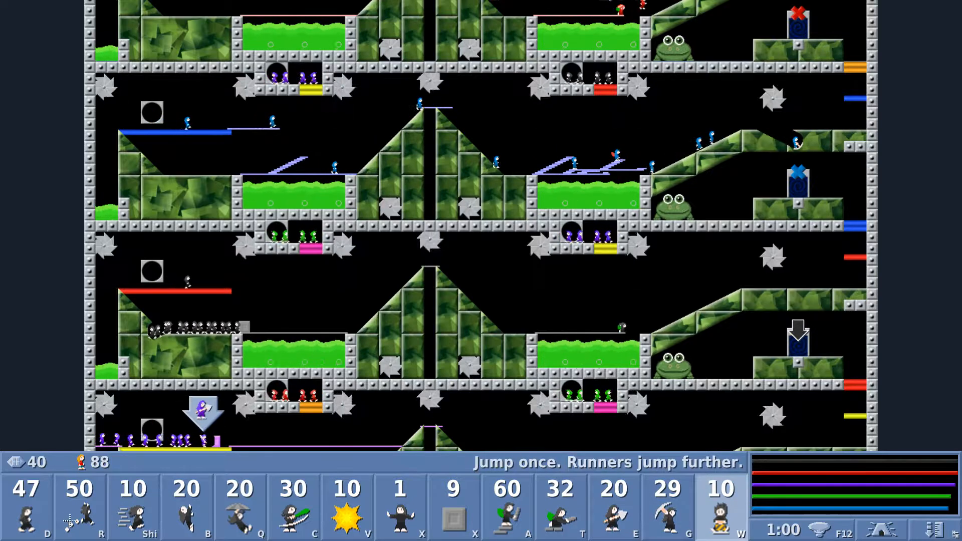
{"action": "left_click", "coordinate": [78, 506]}
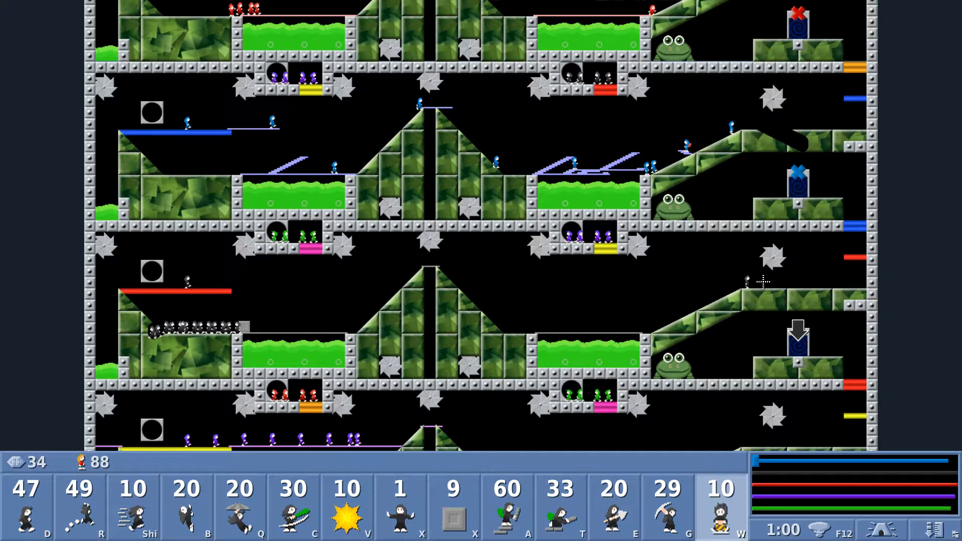
{"action": "left_click", "coordinate": [508, 506]}
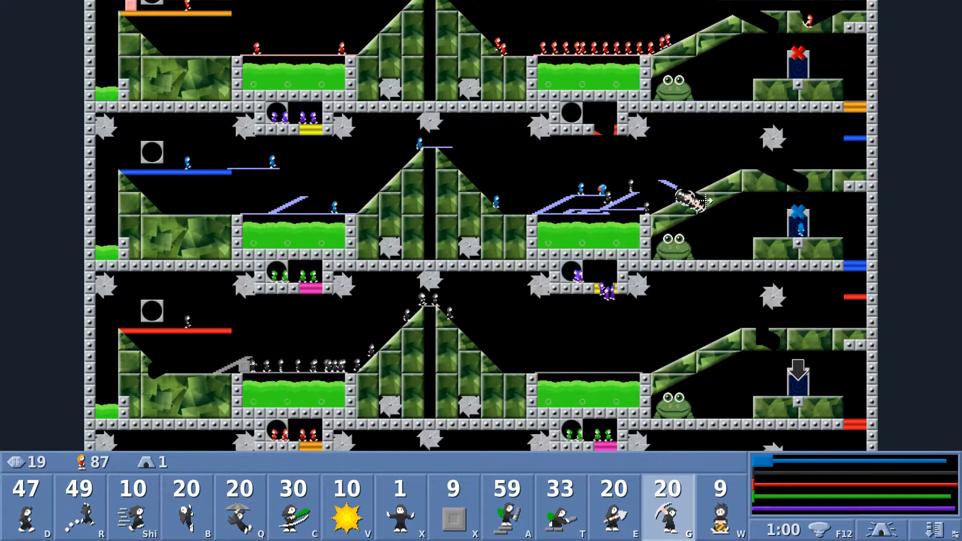
{"action": "left_click", "coordinate": [613, 506]}
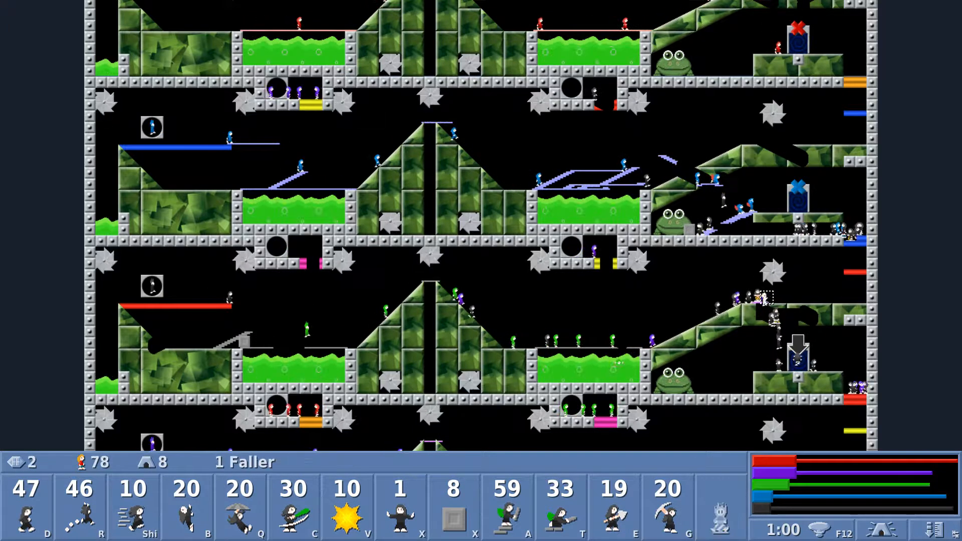
Step: Assign the selected skill to two more lix as the countdown runs down toward 0:47
{"action": "left_click", "coordinate": [666, 503]}
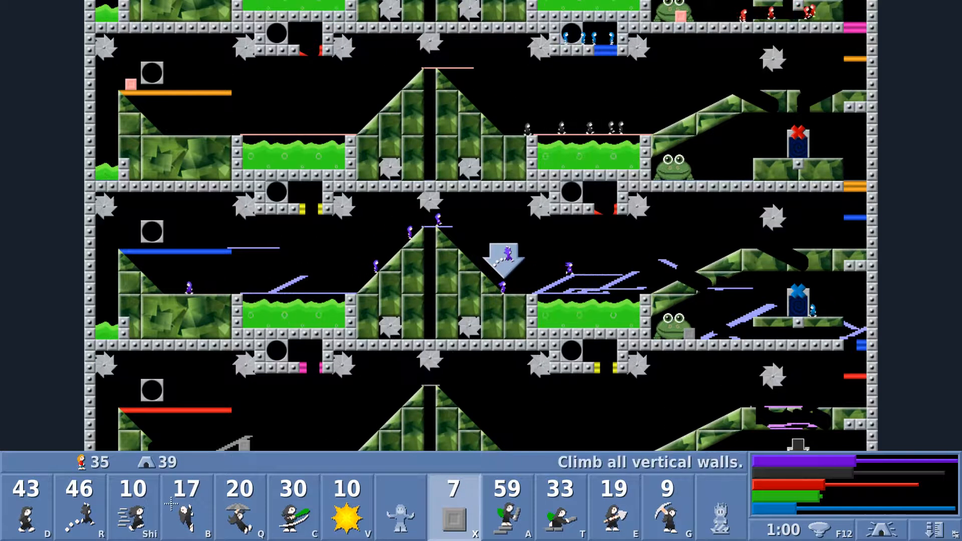
{"action": "left_click", "coordinate": [665, 503]}
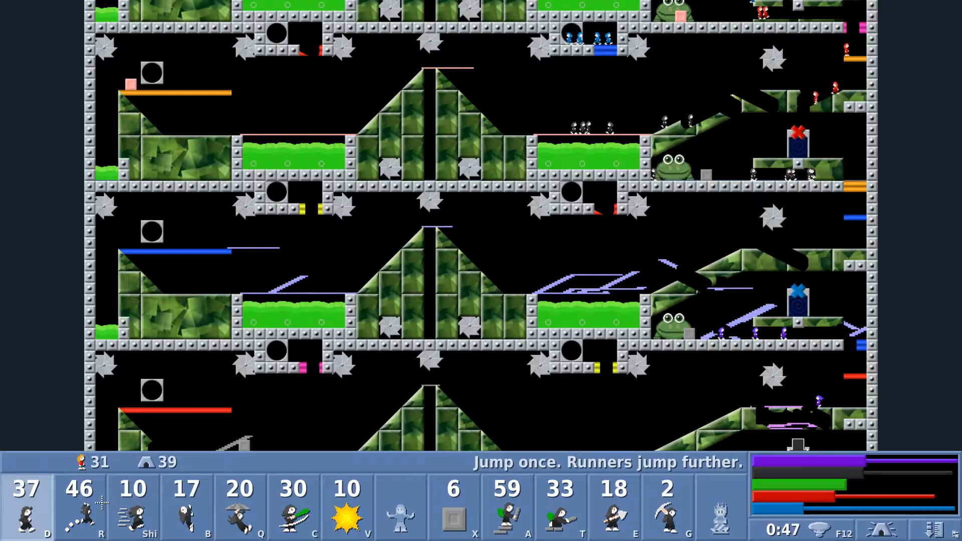
Step: Switch to the runner skill and make another lix run, leaving 44 runners
{"action": "left_click", "coordinate": [79, 506]}
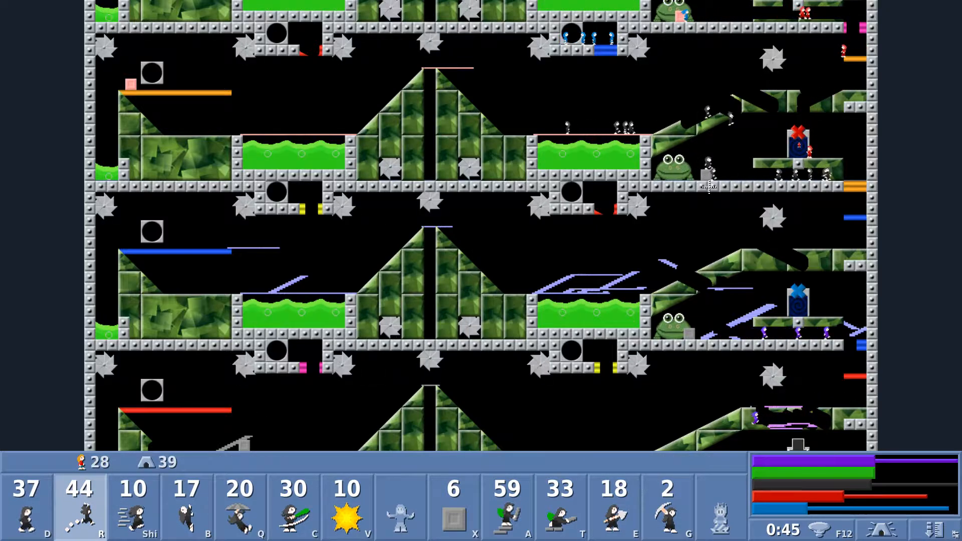
{"action": "left_click", "coordinate": [665, 503]}
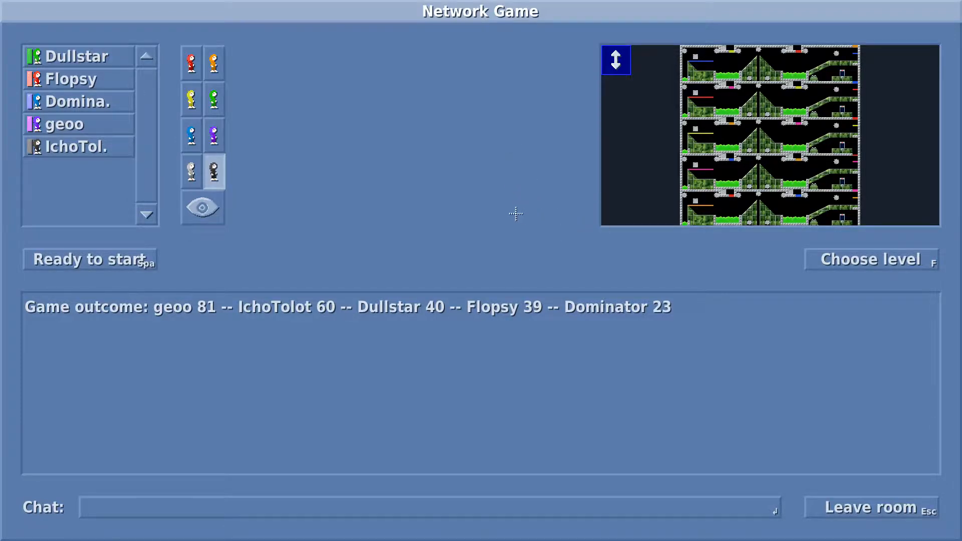
Step: Mark yourself Ready to start in the lobby so the next gauntlet round launches
{"action": "left_click", "coordinate": [90, 259]}
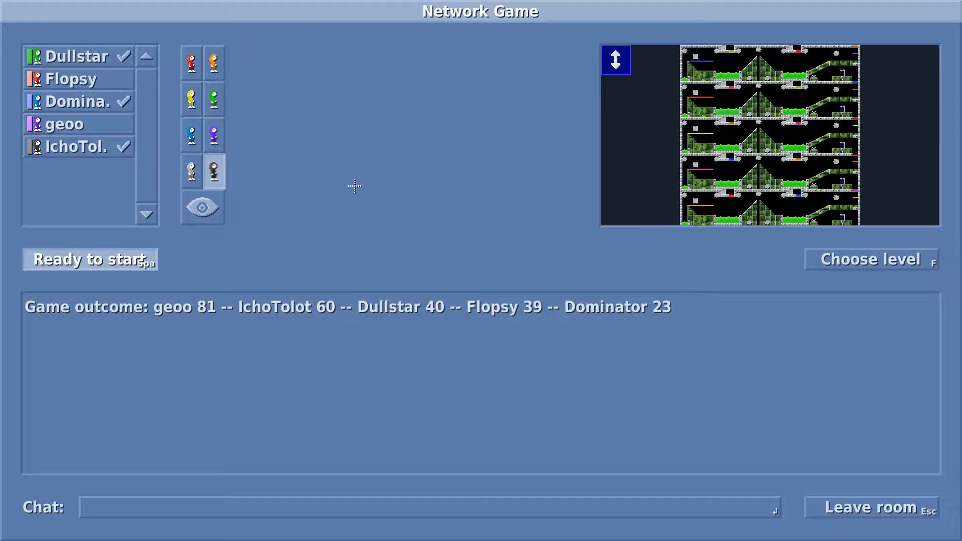
{"action": "left_click", "coordinate": [89, 259]}
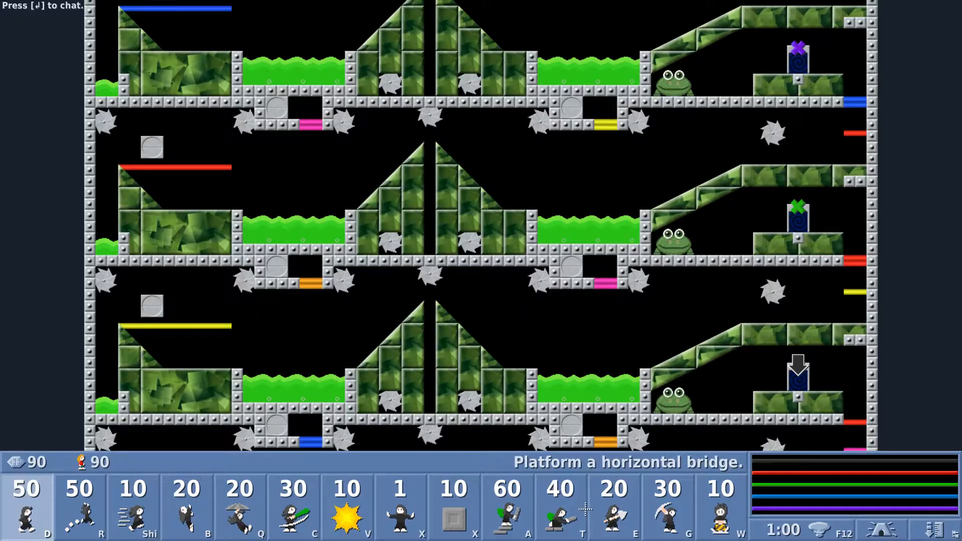
Step: Drop a cube block on the lower floor and have three lower-floor lix build bridges
{"action": "left_click", "coordinate": [559, 505]}
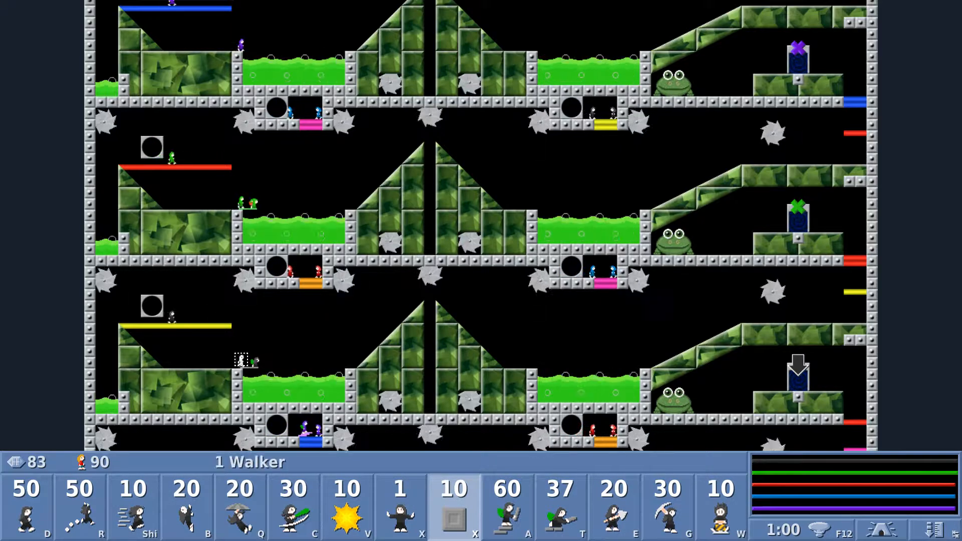
{"action": "left_click", "coordinate": [453, 508]}
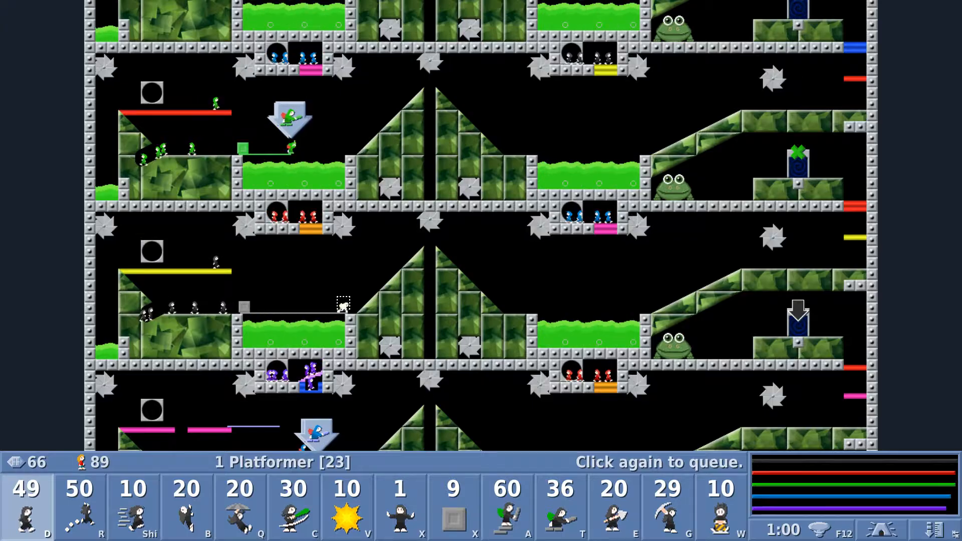
{"action": "left_click", "coordinate": [560, 506]}
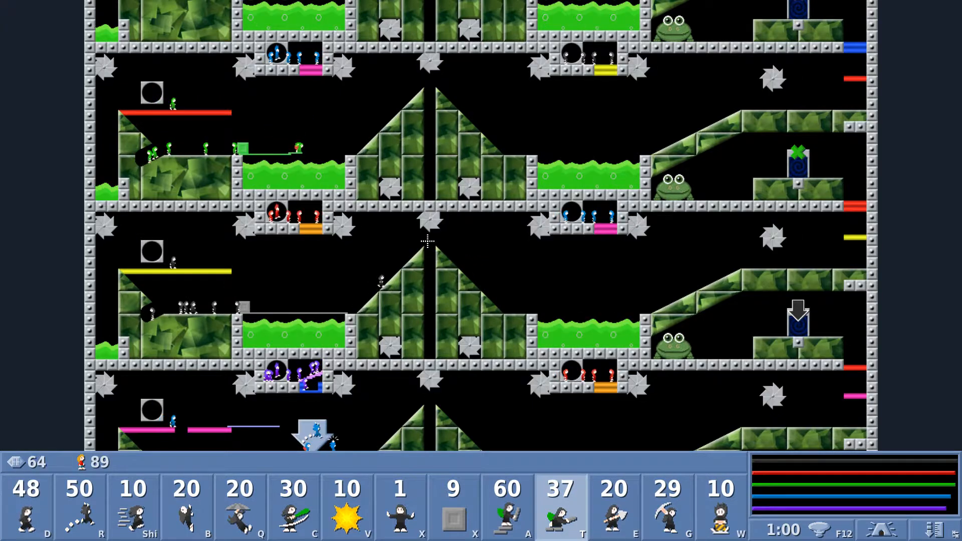
{"action": "left_click", "coordinate": [558, 503]}
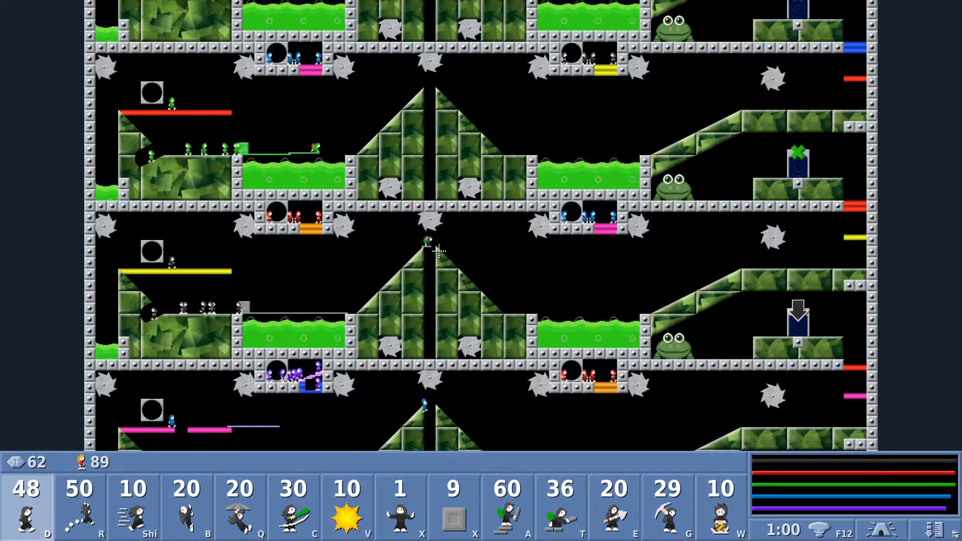
{"action": "left_click", "coordinate": [559, 507]}
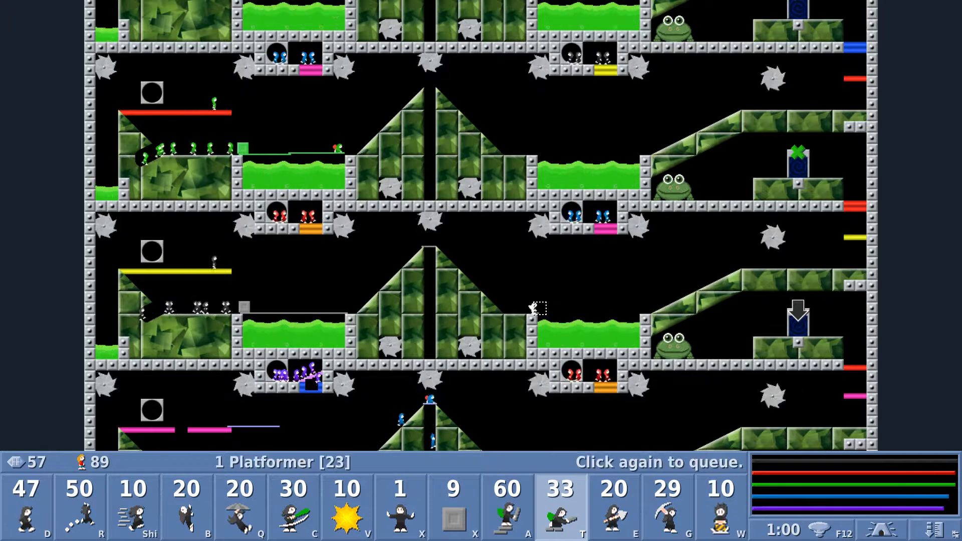
Step: Have a lix bridge near the right pool, another mine a diagonal tunnel, and skill a third
{"action": "left_click", "coordinate": [666, 506]}
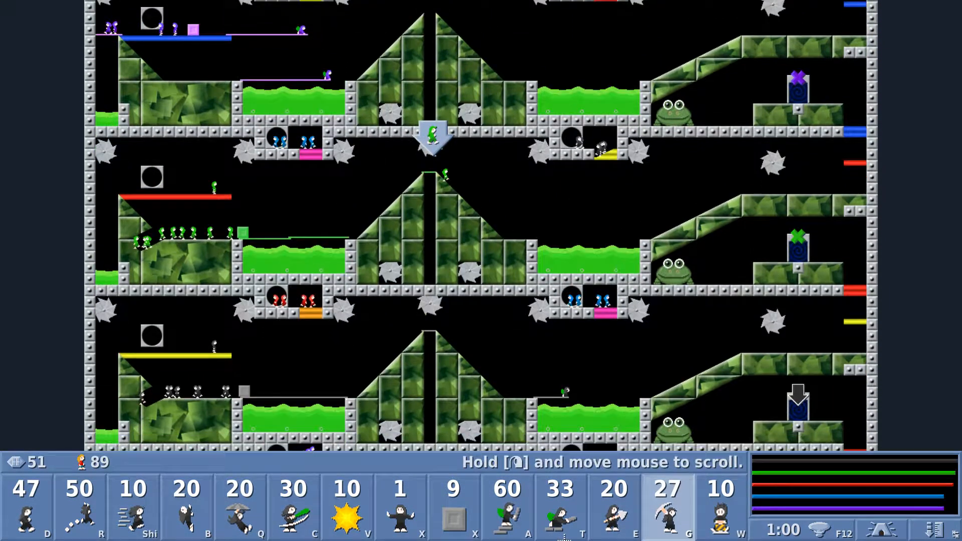
{"action": "left_click", "coordinate": [560, 507]}
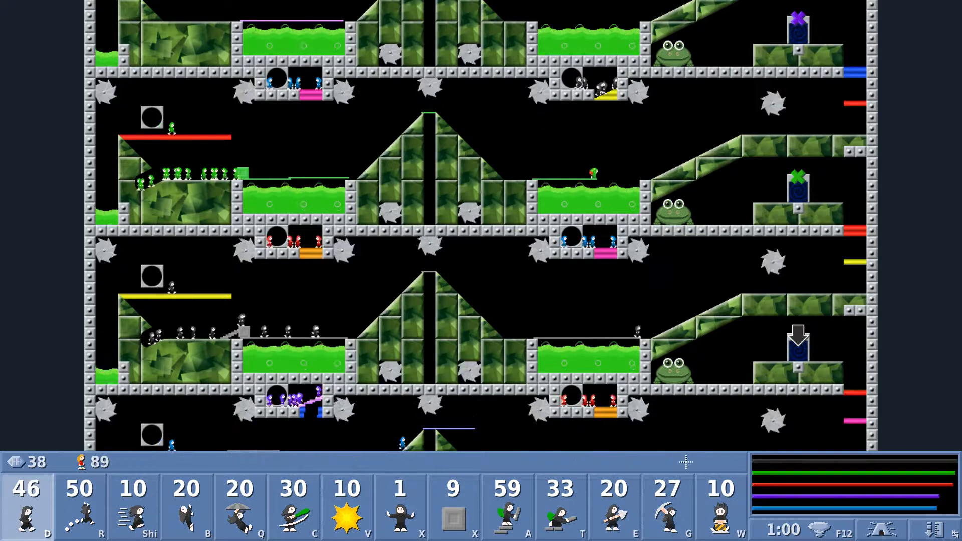
{"action": "left_click", "coordinate": [719, 506]}
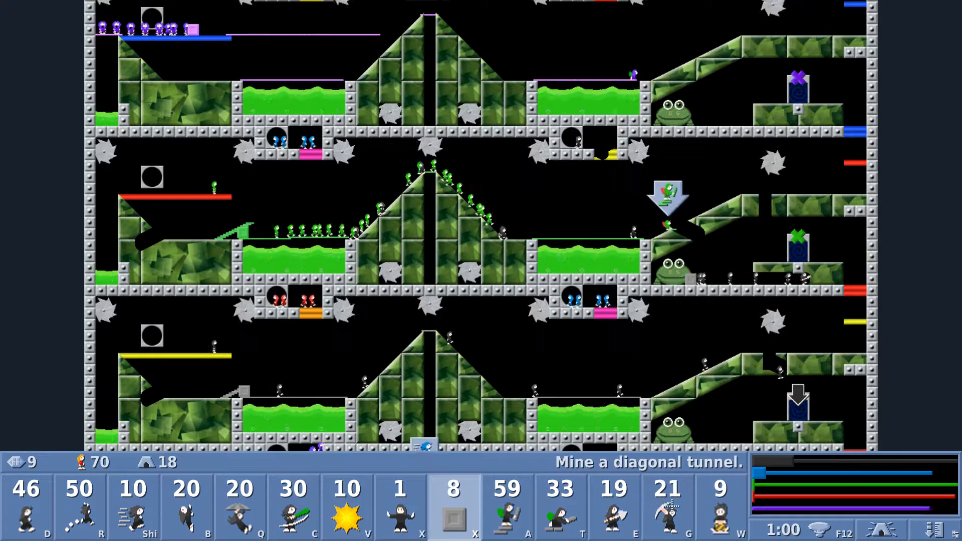
Step: Assign skills to three lix near the exits to bring the saved count to 44
{"action": "left_click", "coordinate": [666, 506]}
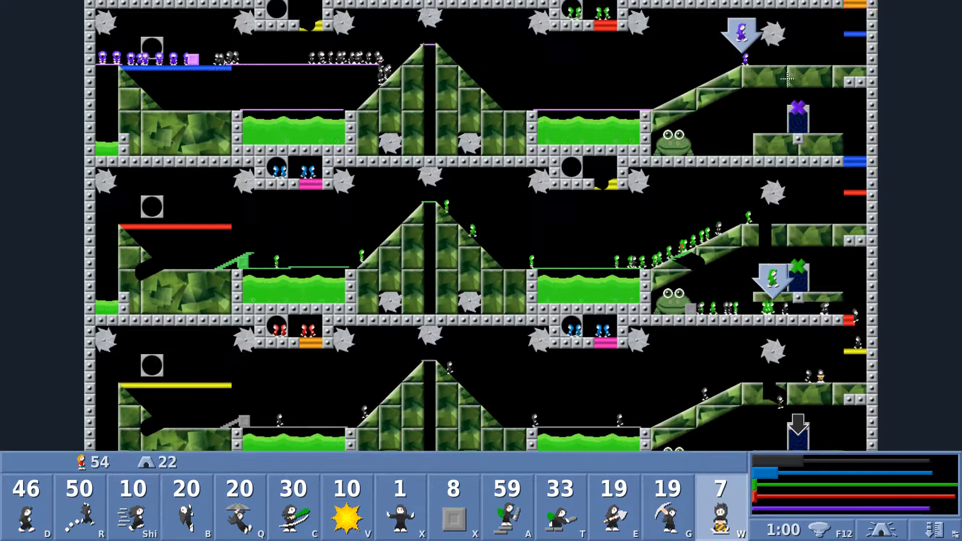
{"action": "left_click", "coordinate": [666, 506]}
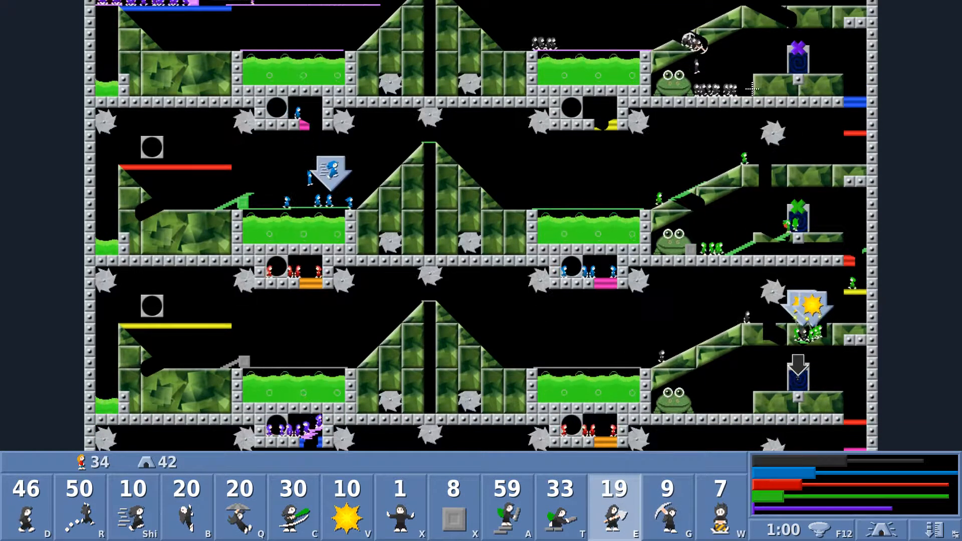
{"action": "left_click", "coordinate": [400, 506]}
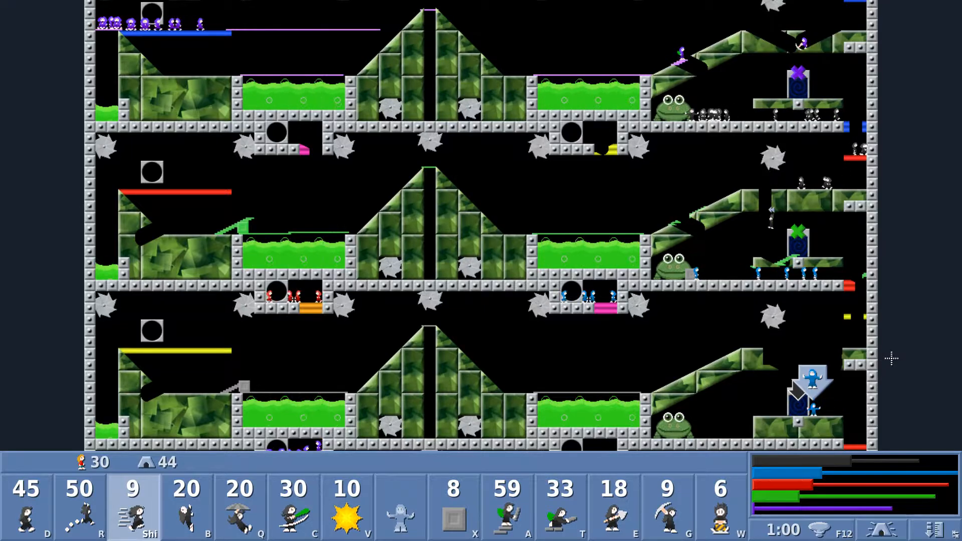
Step: Make three lix run faster and have one bash a horizontal tunnel to finish the round
{"action": "left_click", "coordinate": [294, 508]}
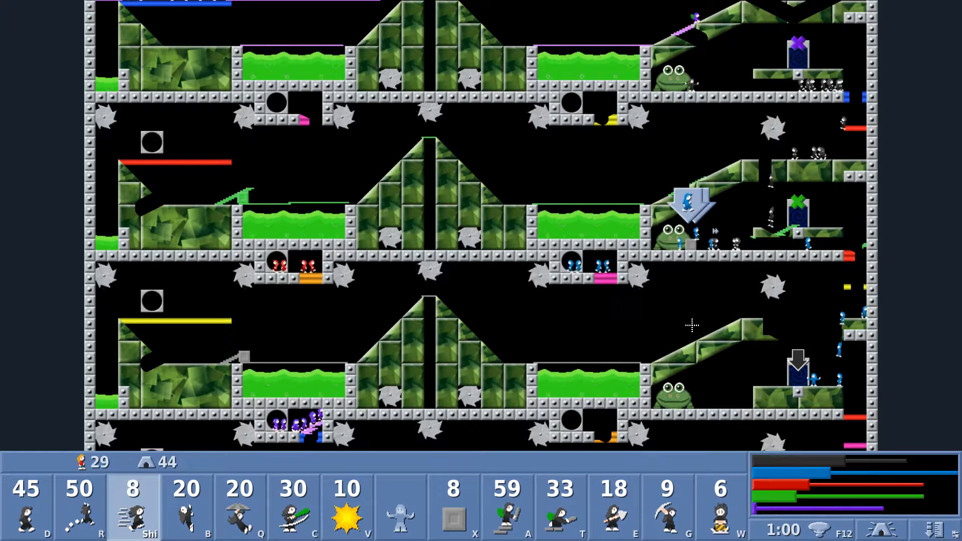
{"action": "left_click", "coordinate": [294, 506]}
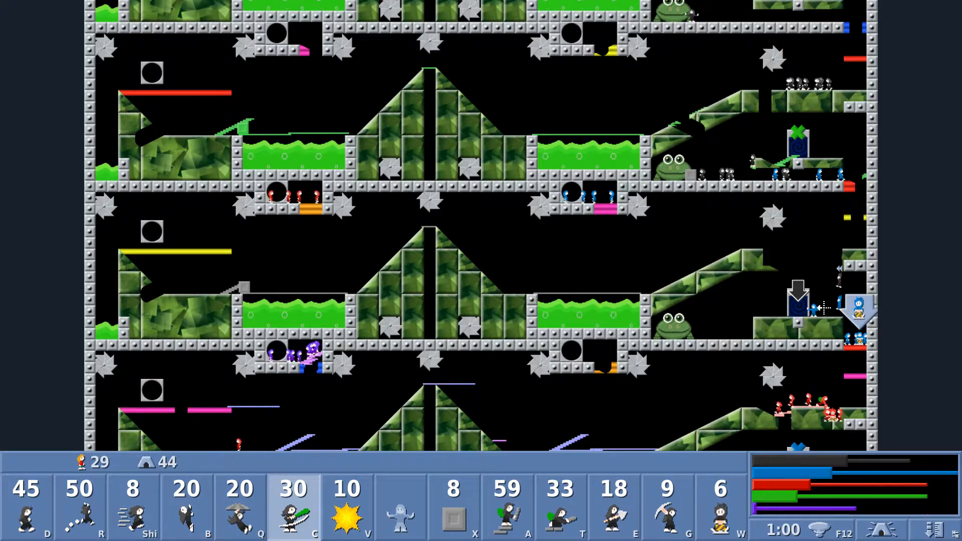
{"action": "left_click", "coordinate": [294, 503]}
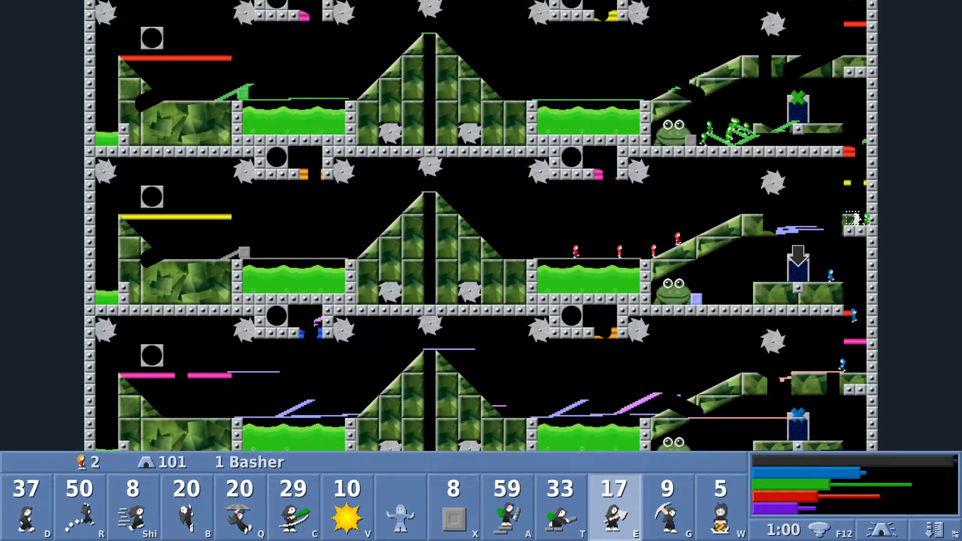
{"action": "left_click", "coordinate": [453, 506]}
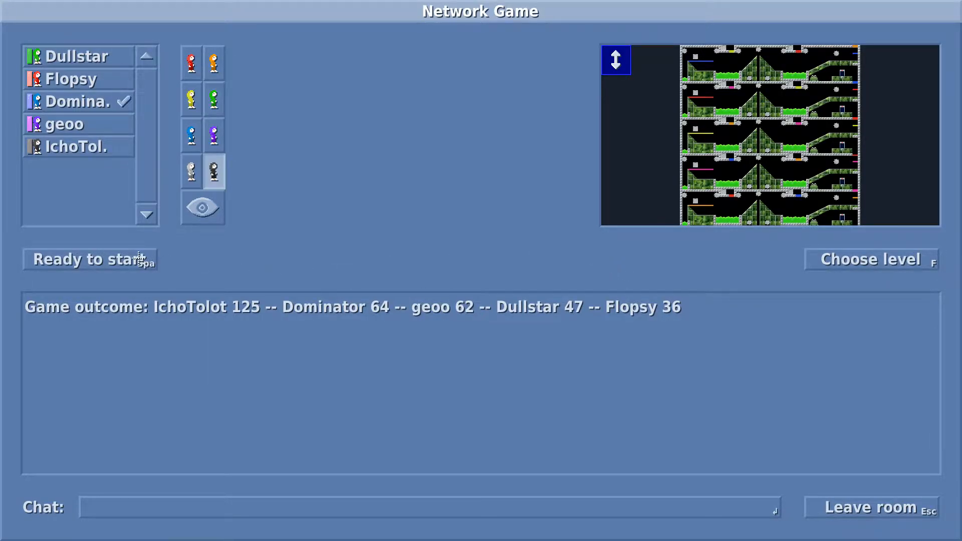
Step: Mark yourself ready in the lobby so another round on the five-player gauntlet begins
{"action": "left_click", "coordinate": [89, 258]}
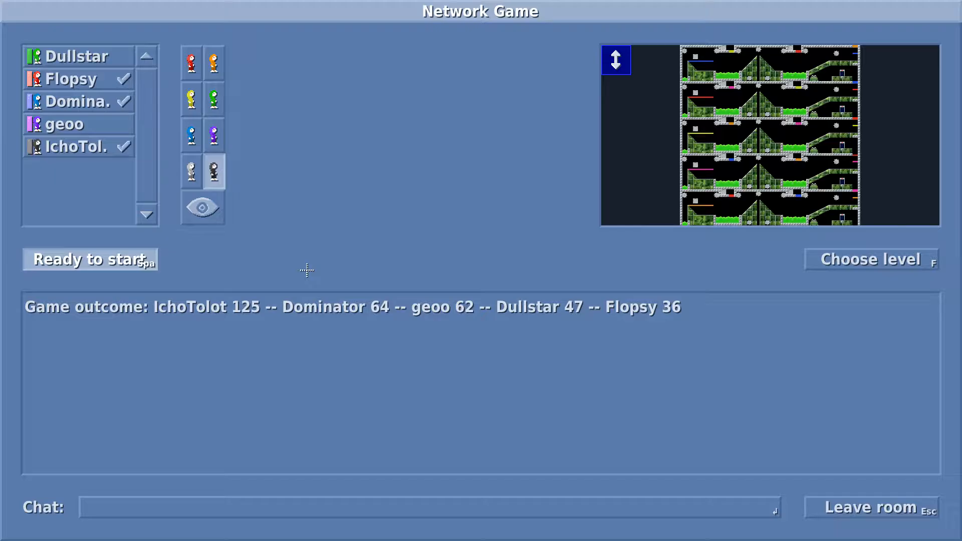
{"action": "left_click", "coordinate": [89, 259]}
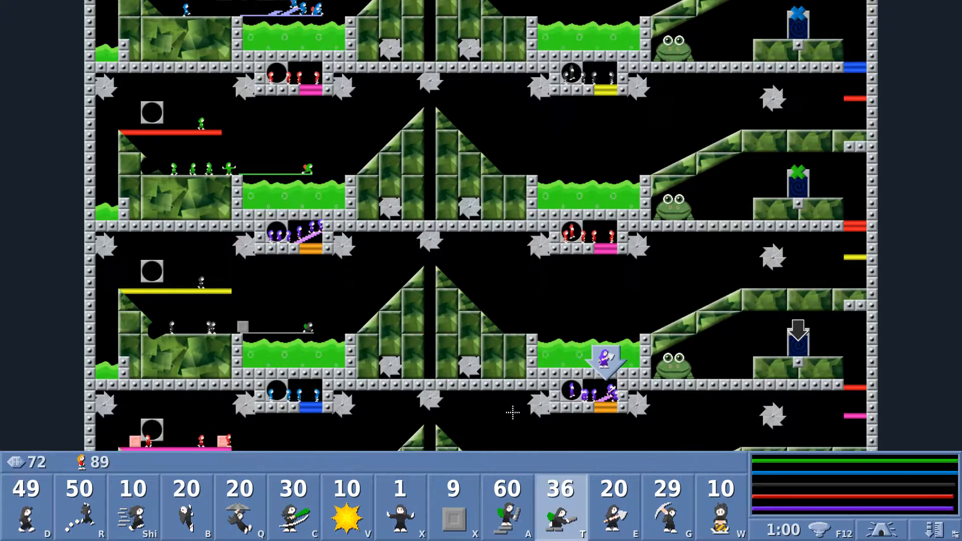
Step: Assign builder skills to lix, place a cube, and skill two more lix on the gauntlet floors
{"action": "left_click", "coordinate": [667, 503]}
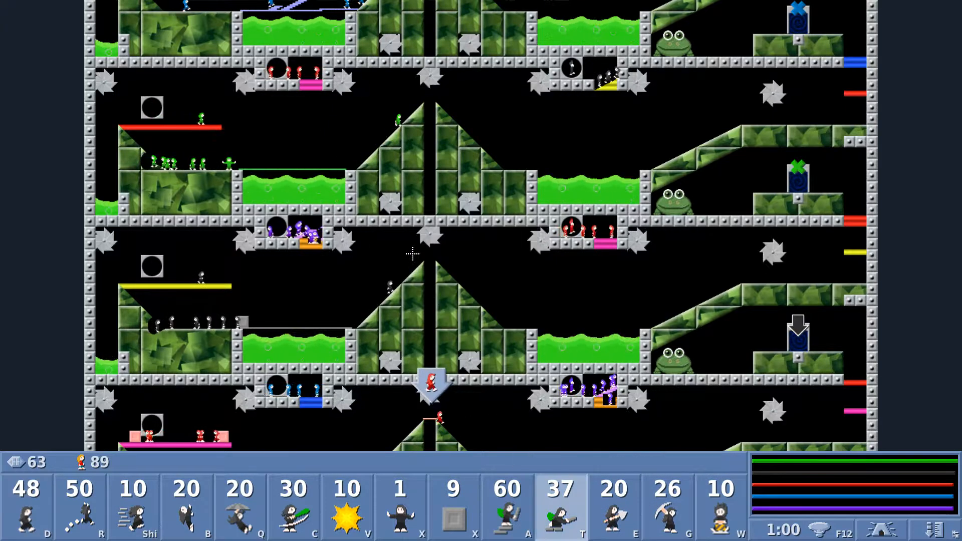
{"action": "left_click", "coordinate": [561, 506]}
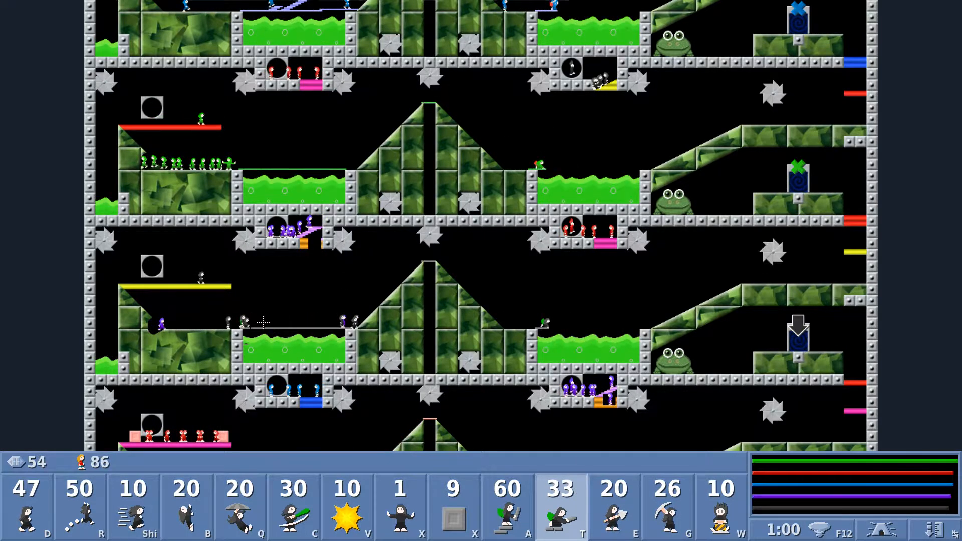
{"action": "left_click", "coordinate": [720, 505]}
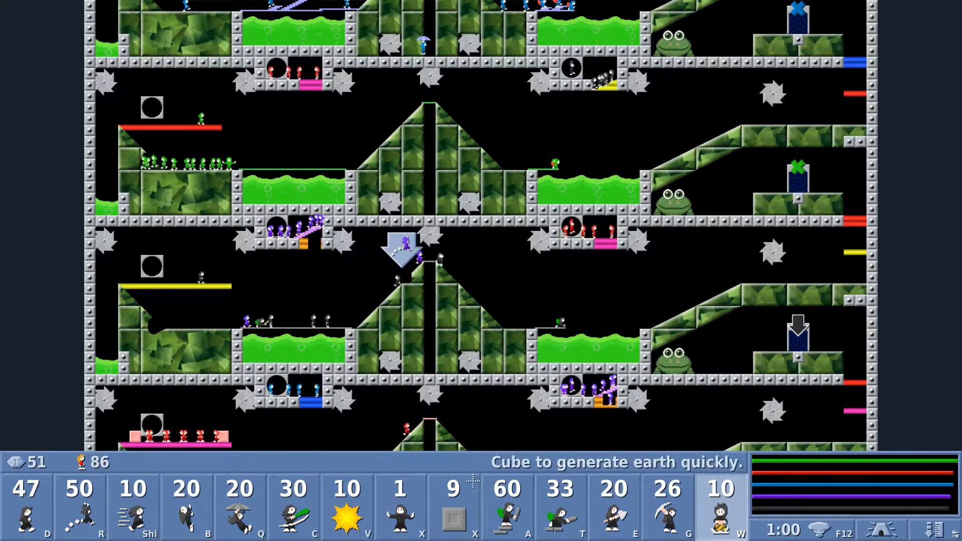
{"action": "left_click", "coordinate": [560, 506]}
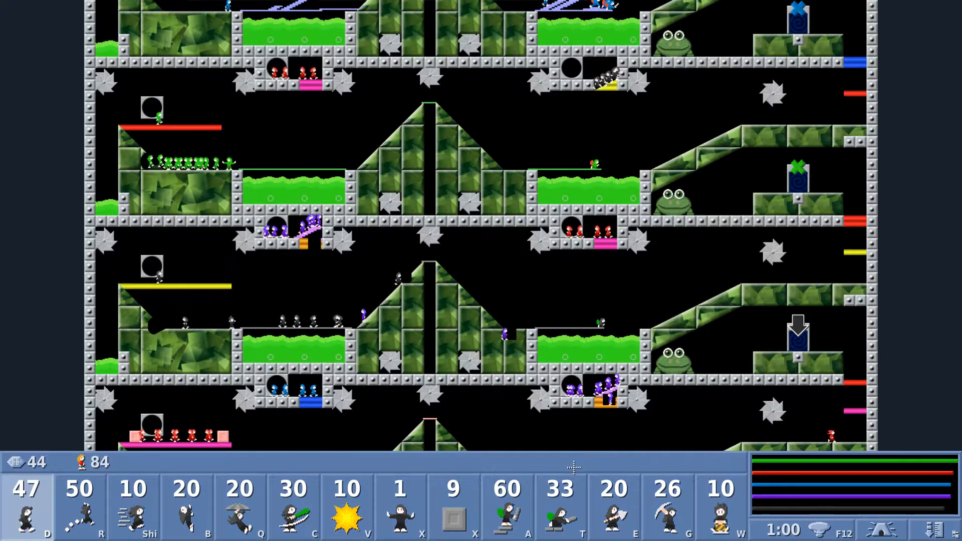
{"action": "left_click", "coordinate": [560, 507]}
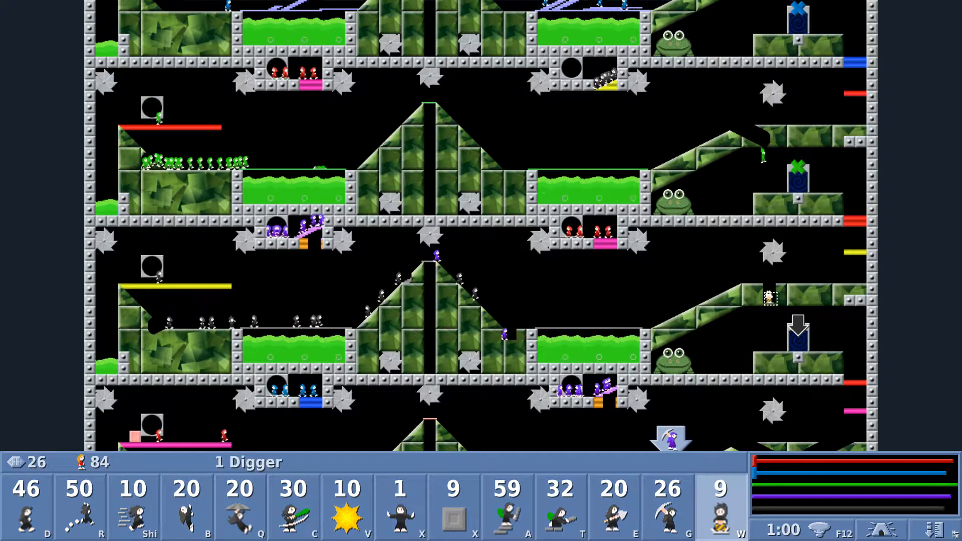
Step: Skill one more lix and have another bash a horizontal tunnel as the last lix are released
{"action": "left_click", "coordinate": [507, 506]}
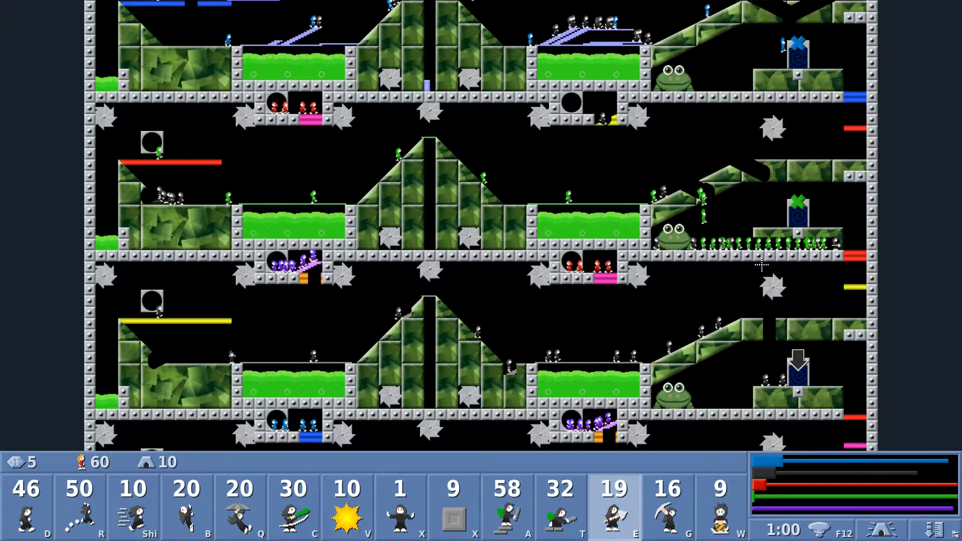
{"action": "left_click", "coordinate": [718, 506]}
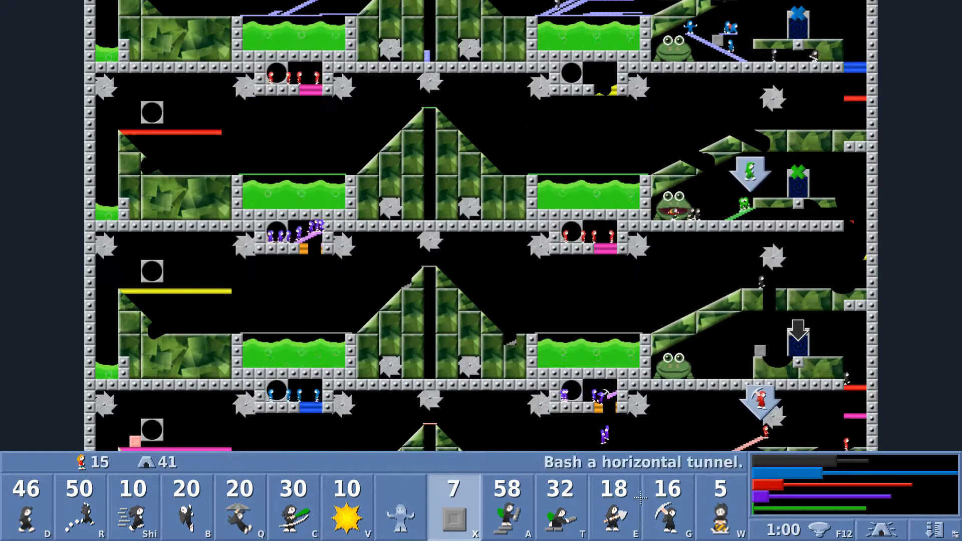
Step: Assign the final skills to two lix, finish the round and return to the lobby where Carnival of Pain (4P) is picked
{"action": "scroll", "scroll_direction": "down", "scroll_amount": 3}
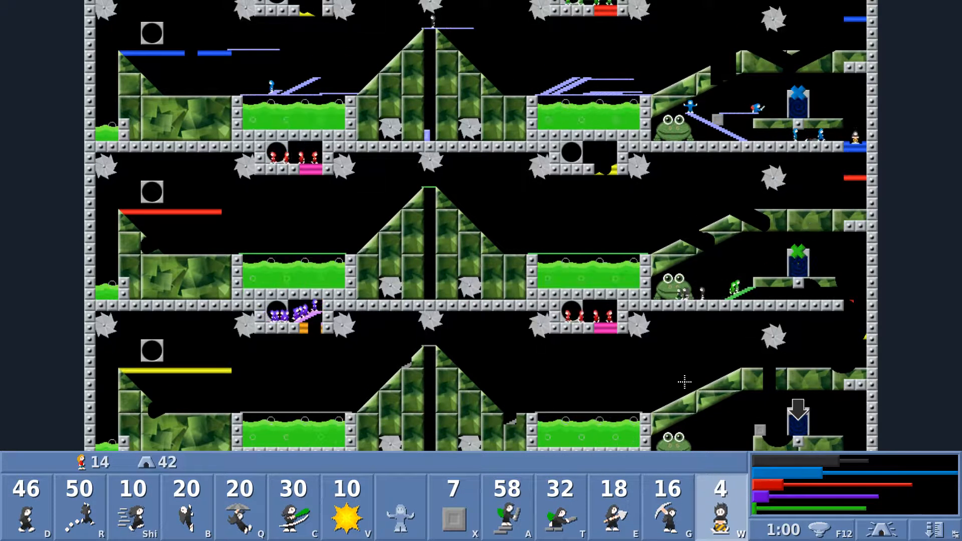
{"action": "left_click", "coordinate": [453, 503]}
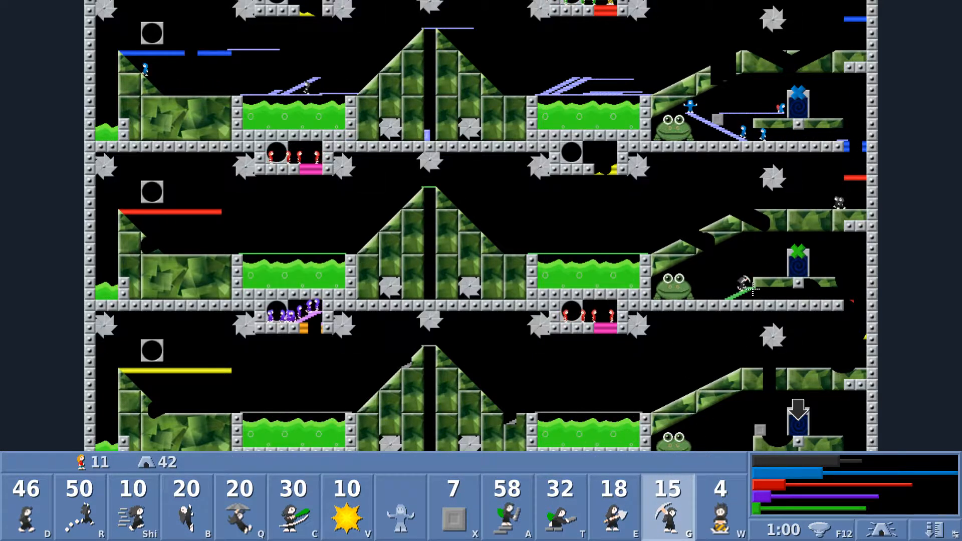
{"action": "left_click", "coordinate": [132, 506]}
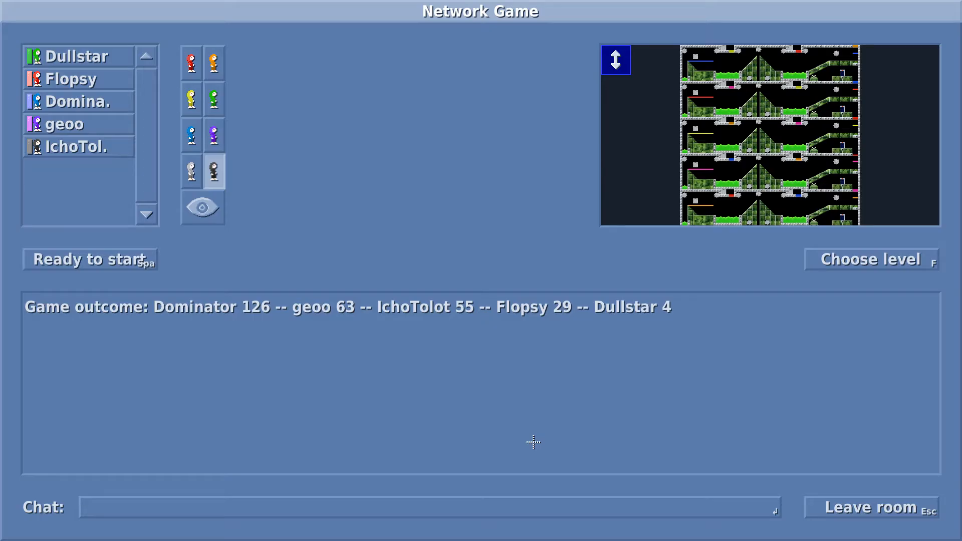
{"action": "left_click", "coordinate": [870, 259]}
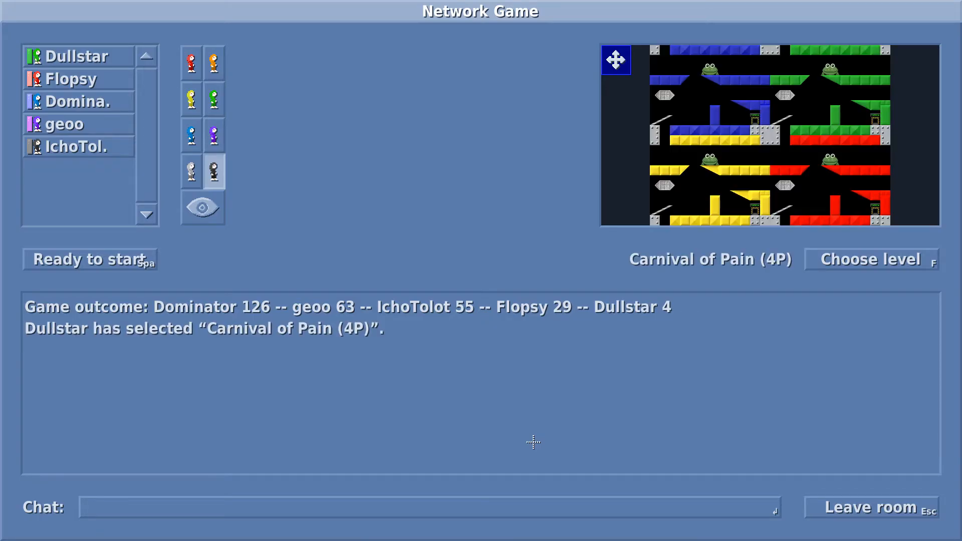